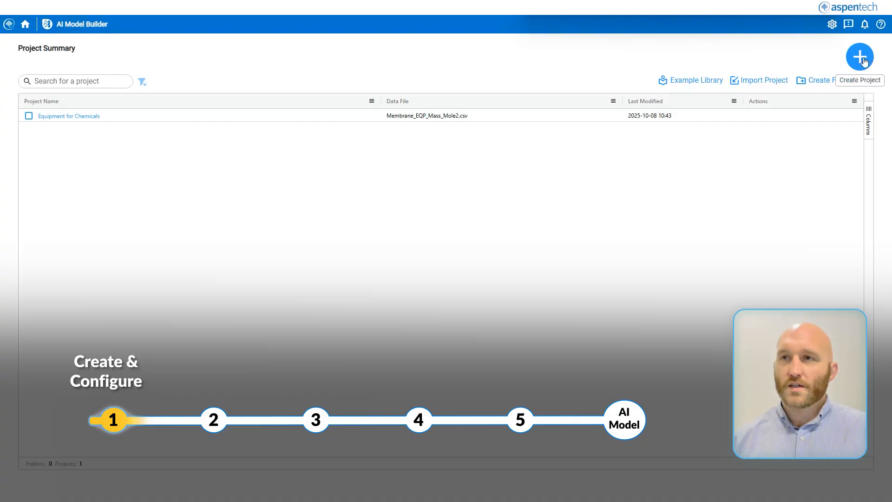
Step: Create a new project named 'Membrane', landing on its configuration page
left_click(859, 56)
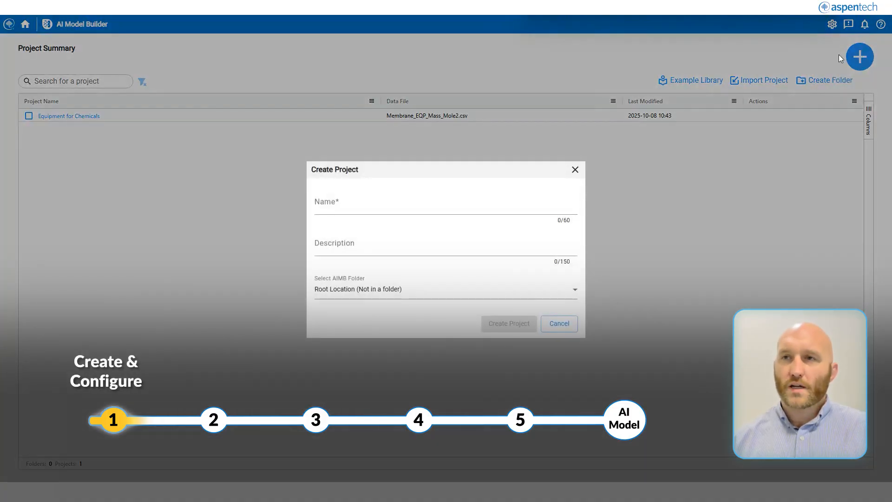
left_click(446, 202)
type("Membrane")
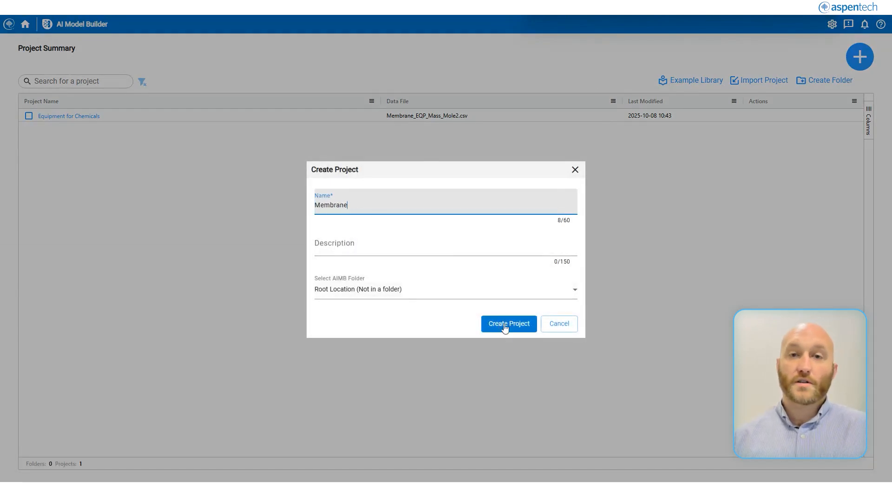
left_click(509, 323)
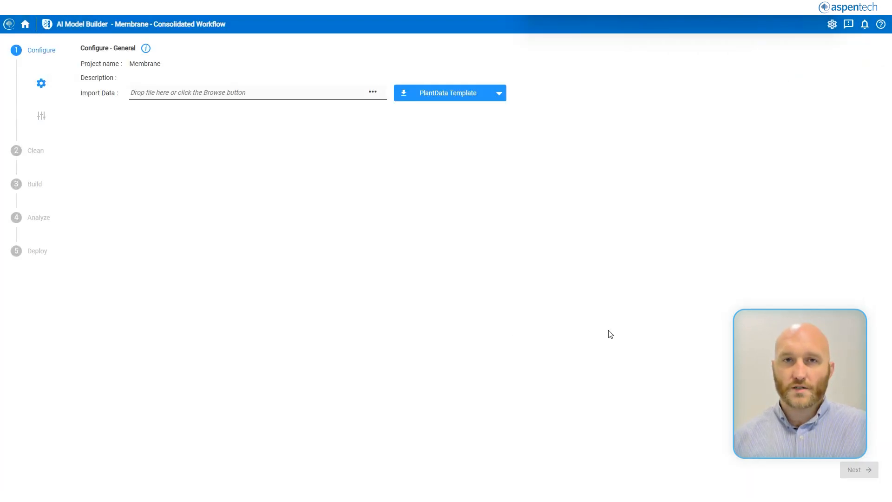
mouse_move(274, 133)
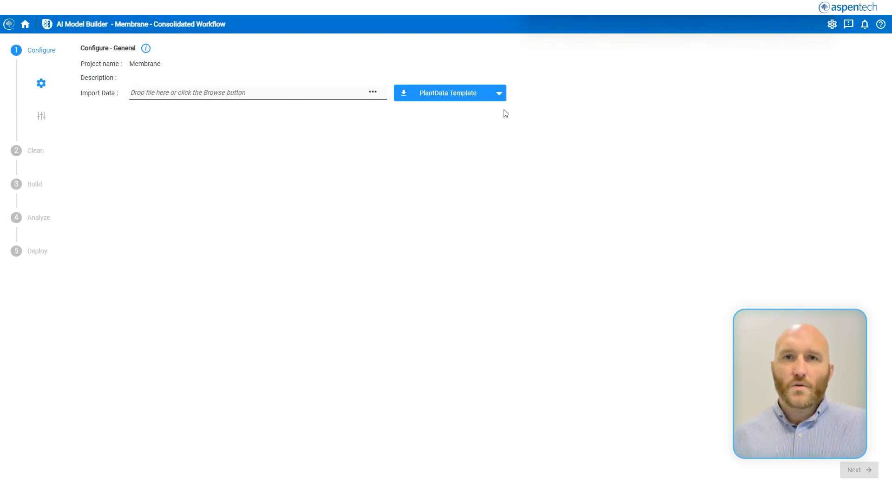
left_click(499, 93)
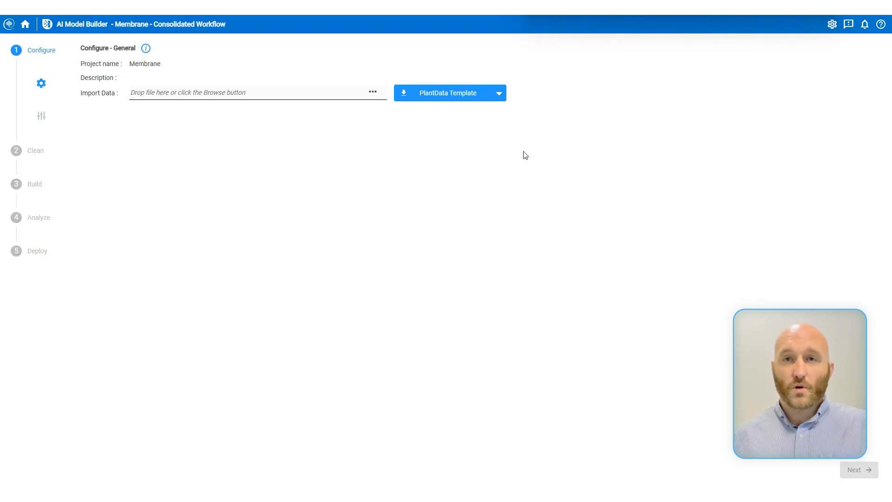
mouse_move(552, 153)
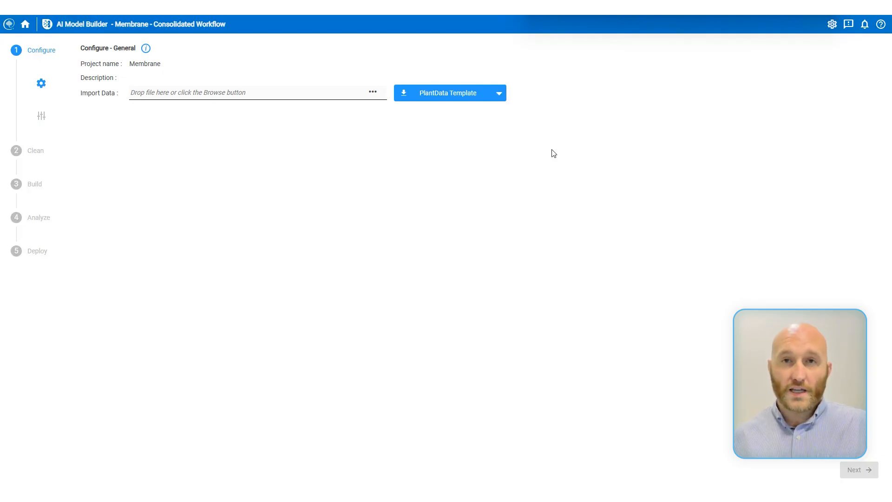
mouse_move(535, 162)
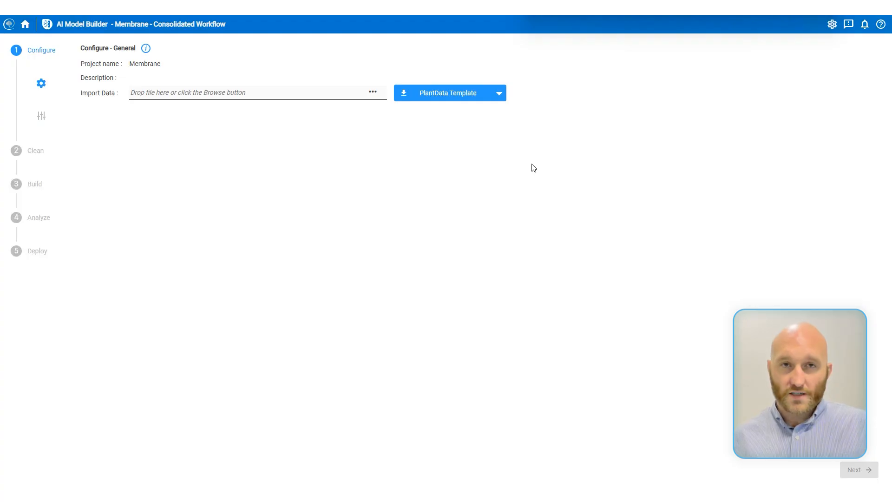
mouse_move(372, 95)
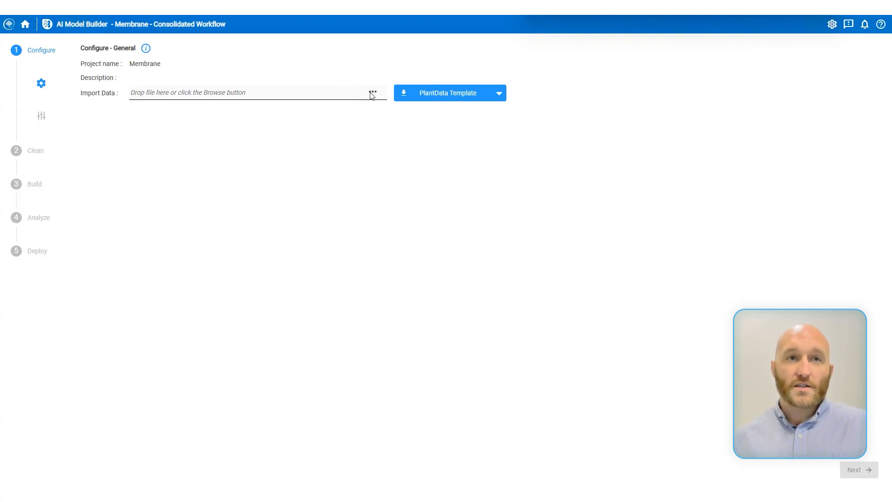
Step: Import Membrane_EQP_Mass_Mole2.csv from the Desktop and advance to physical types and units
left_click(373, 92)
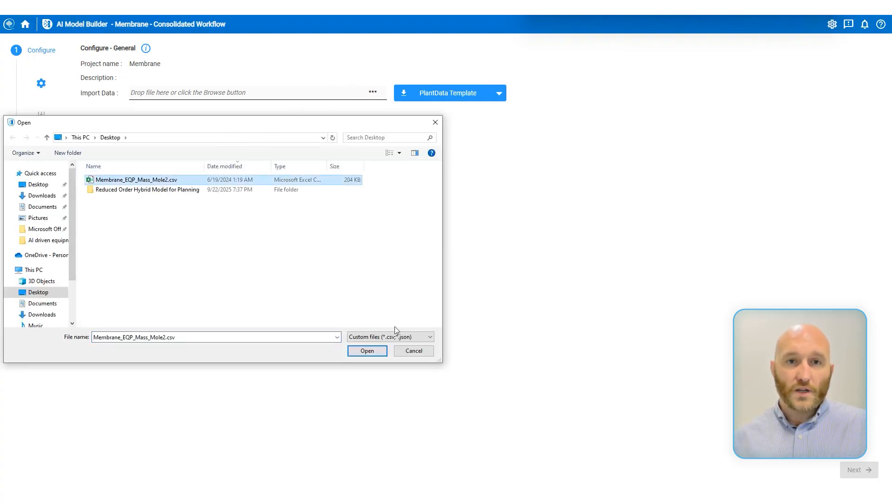
left_click(368, 351)
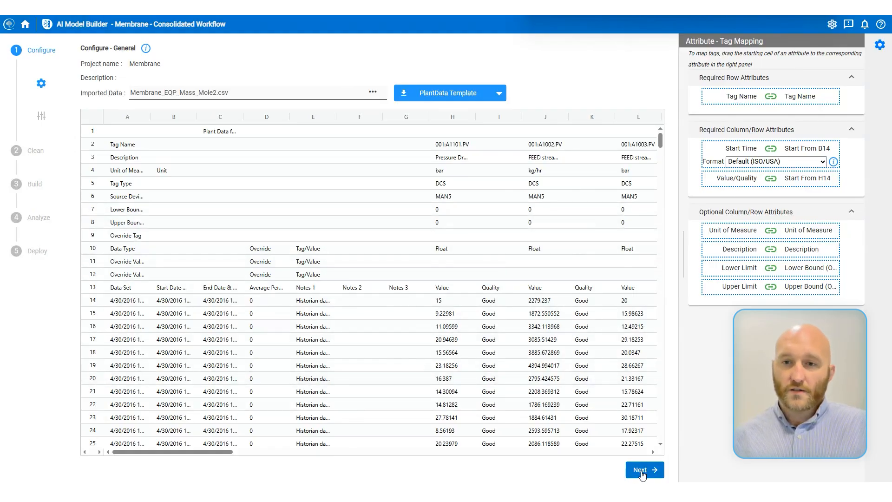
left_click(643, 469)
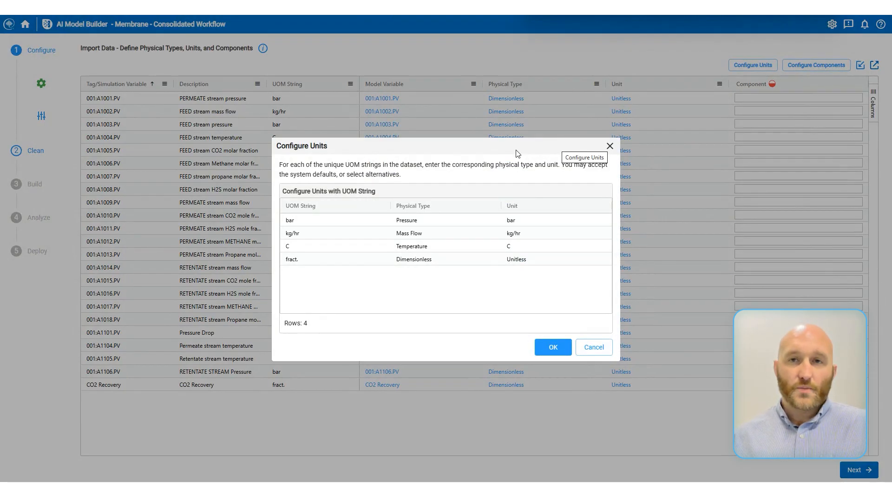
mouse_move(508, 151)
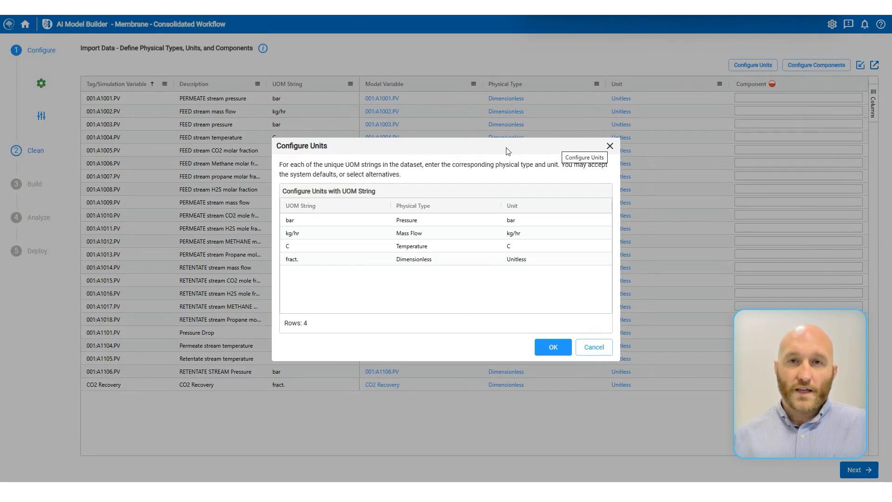
mouse_move(549, 376)
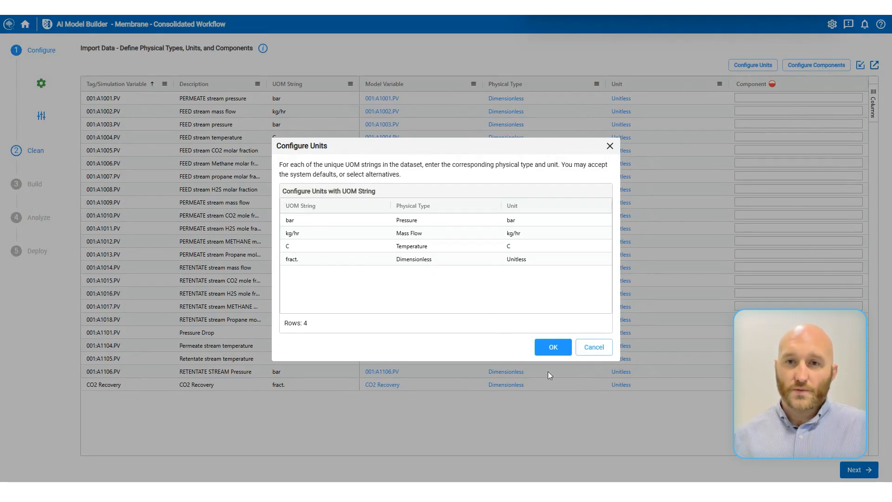
Step: Accept suggested units for all UOM strings, copy descriptions to Model Variable, and type Pressure Drop as Delta Pressure
left_click(551, 347)
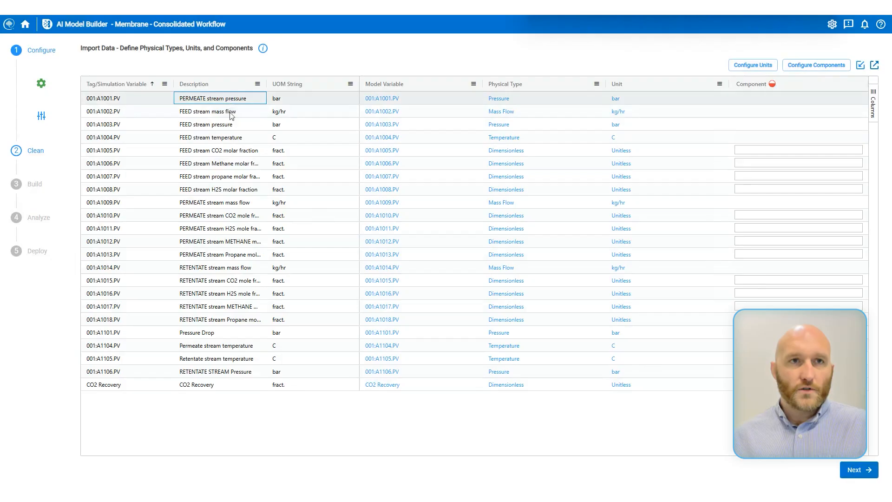
left_click(220, 384)
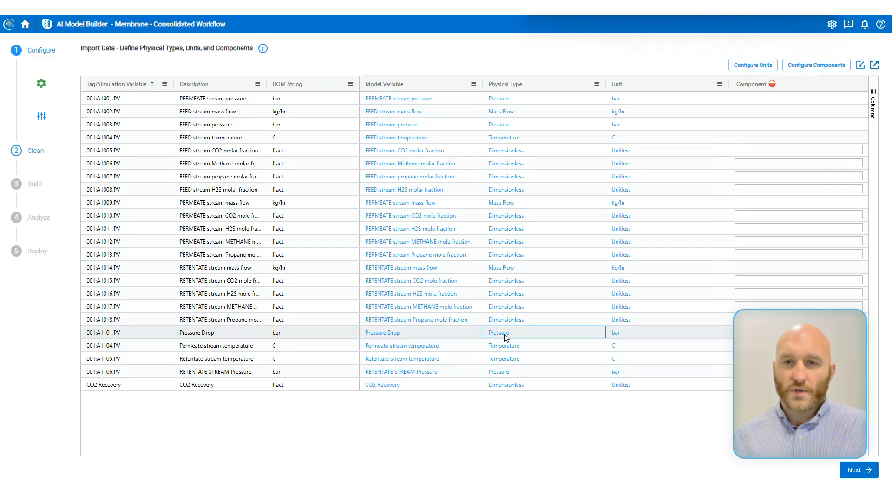
left_click(544, 333)
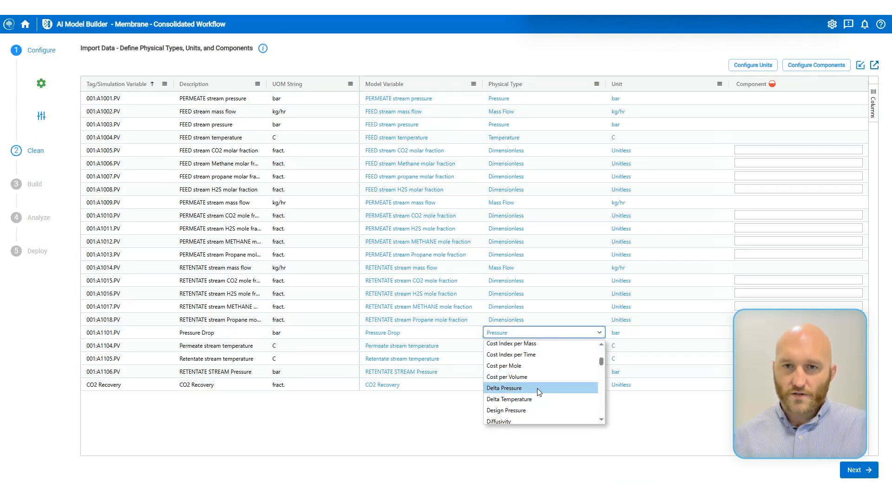
left_click(503, 387)
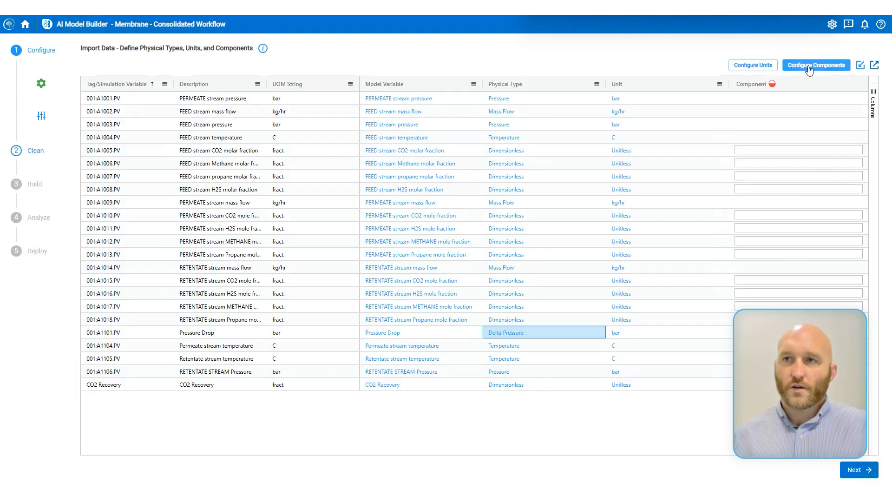
Step: Assign CARBON-DIOXIDE to the three CO2 fraction variables, excluding CO2 Recovery
left_click(816, 64)
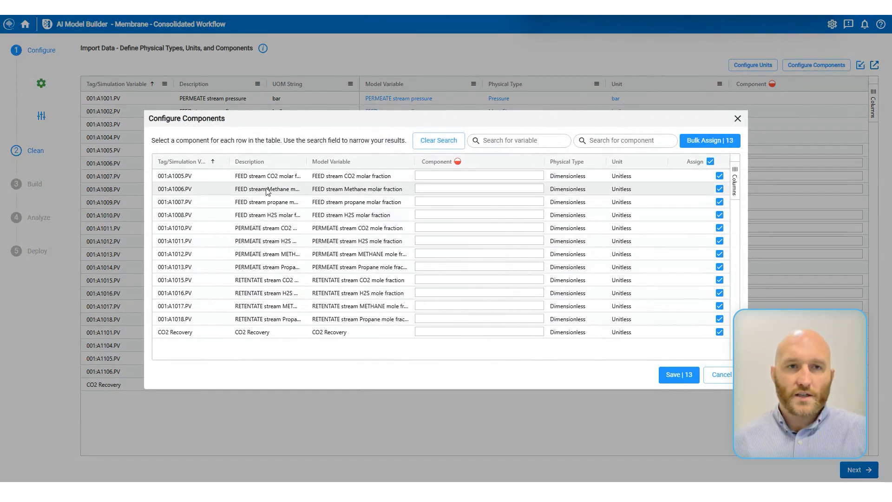
mouse_move(346, 202)
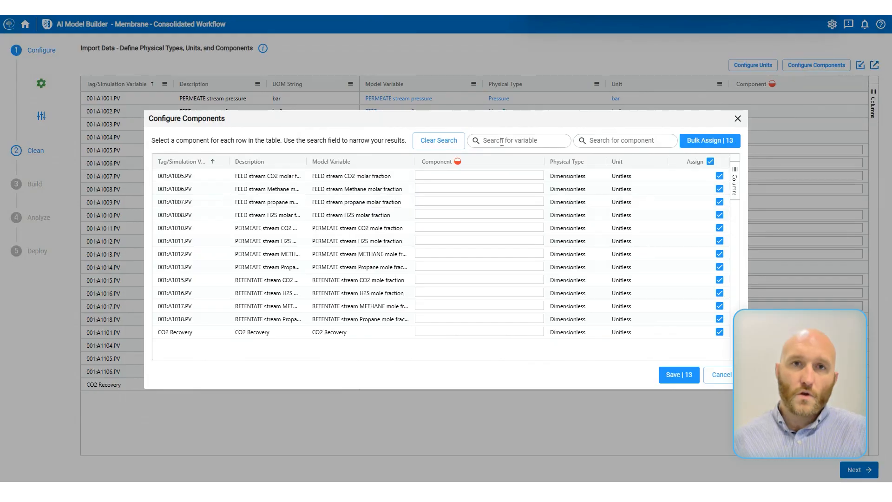
mouse_move(344, 186)
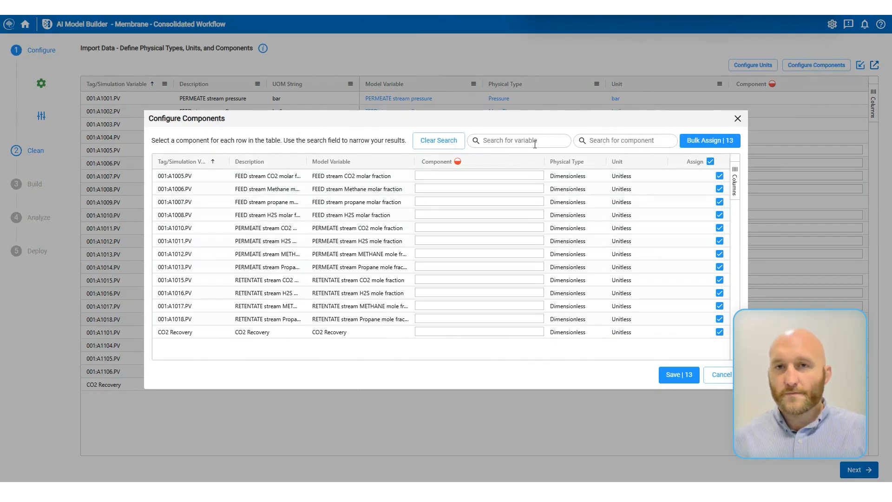
type("c")
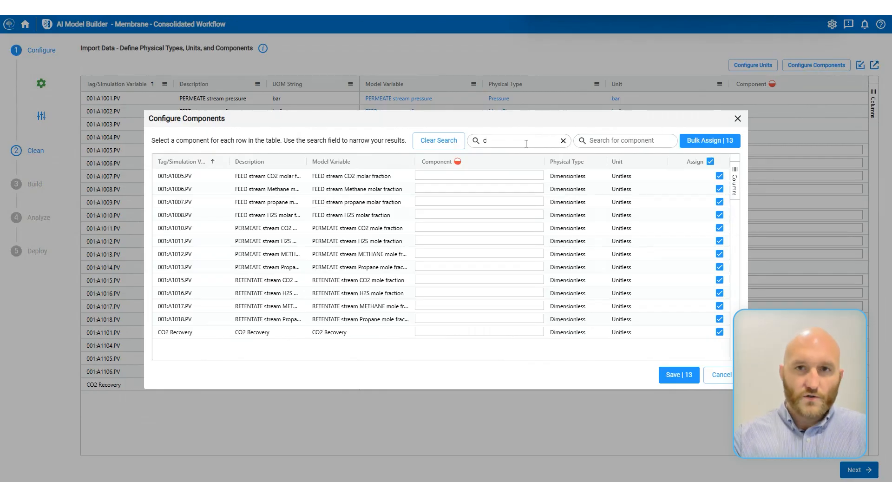
type("o2")
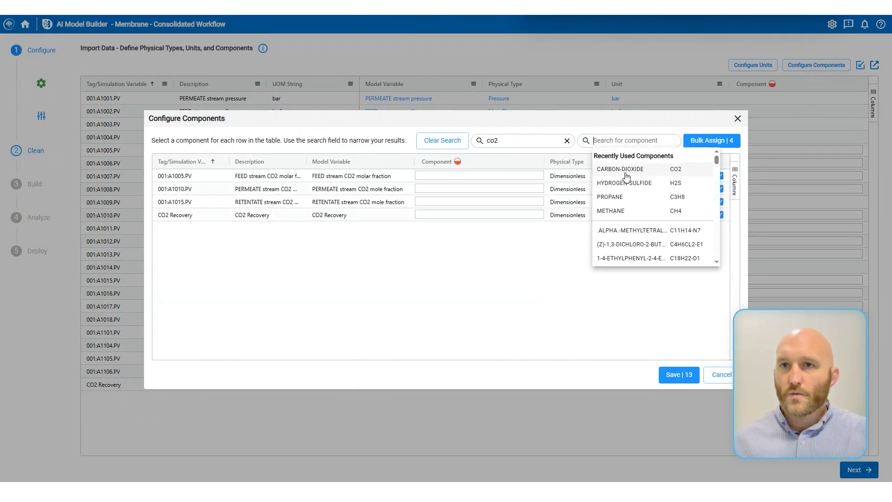
mouse_move(619, 169)
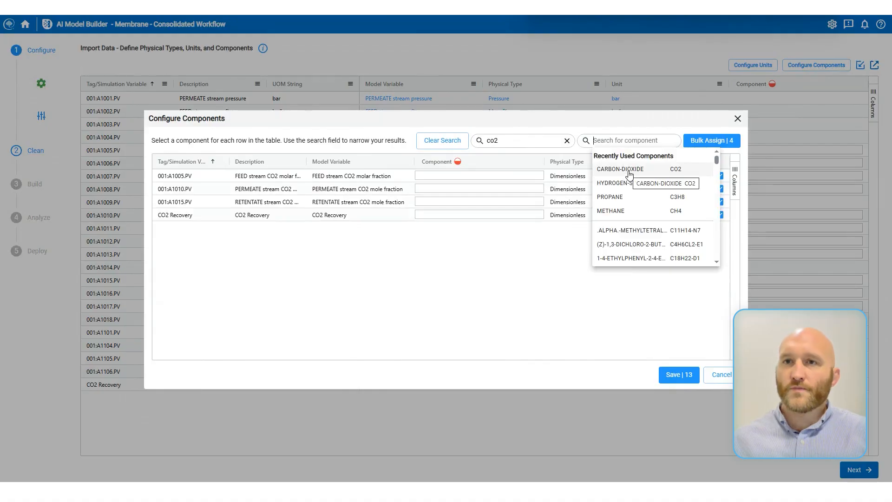
left_click(620, 170)
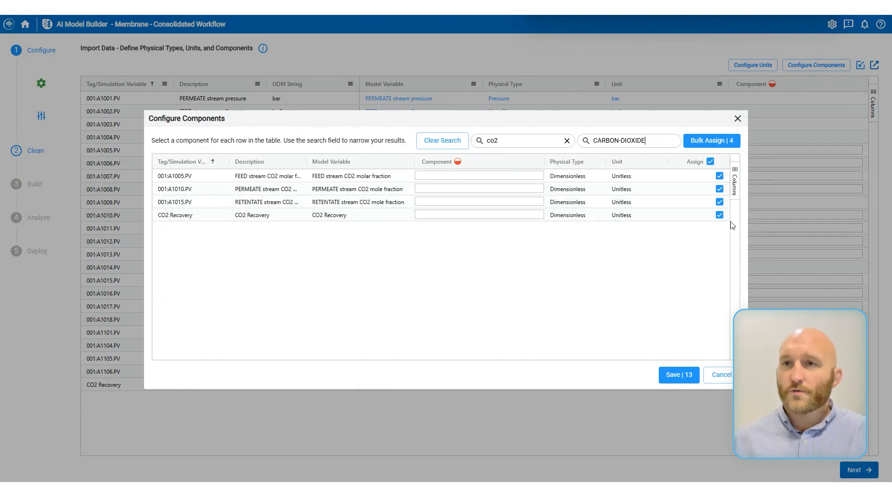
left_click(719, 214)
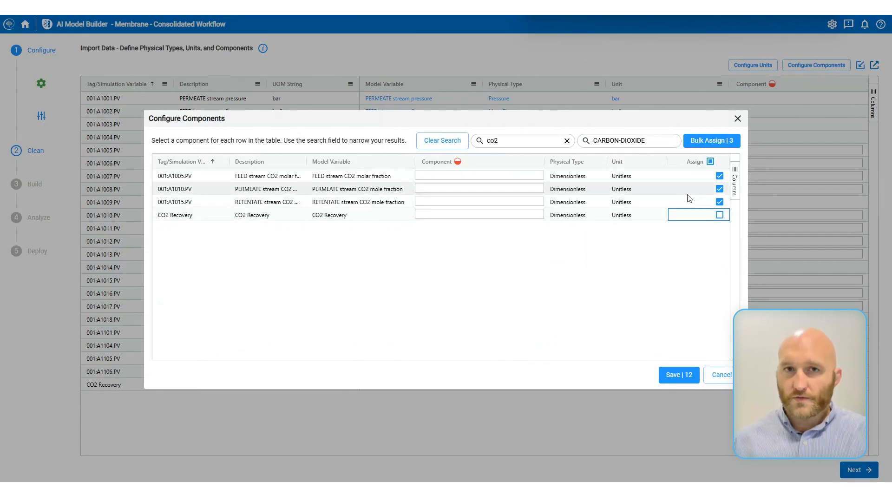
left_click(711, 140)
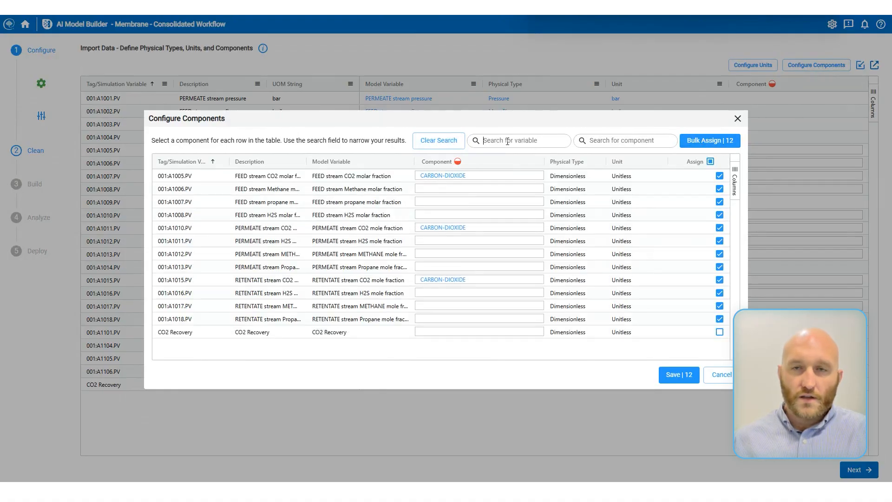
Step: Assign METHANE to the methane fraction variables and save the component mappings
type("meth")
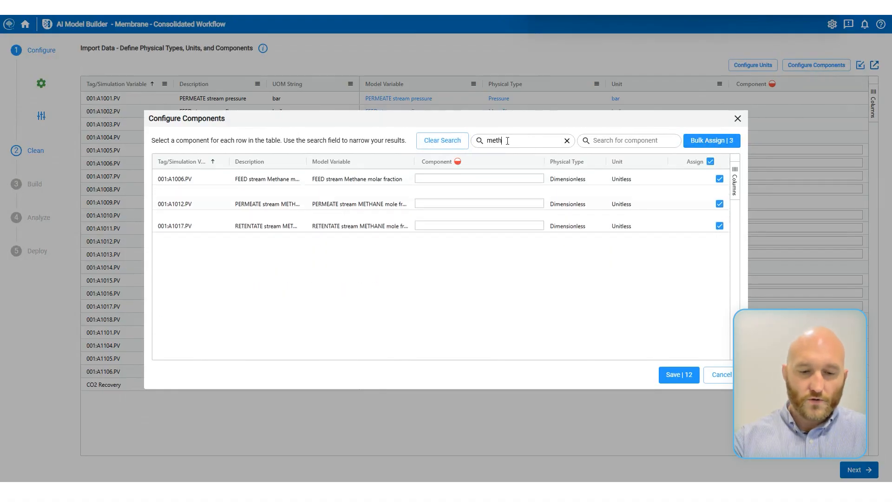
left_click(629, 141)
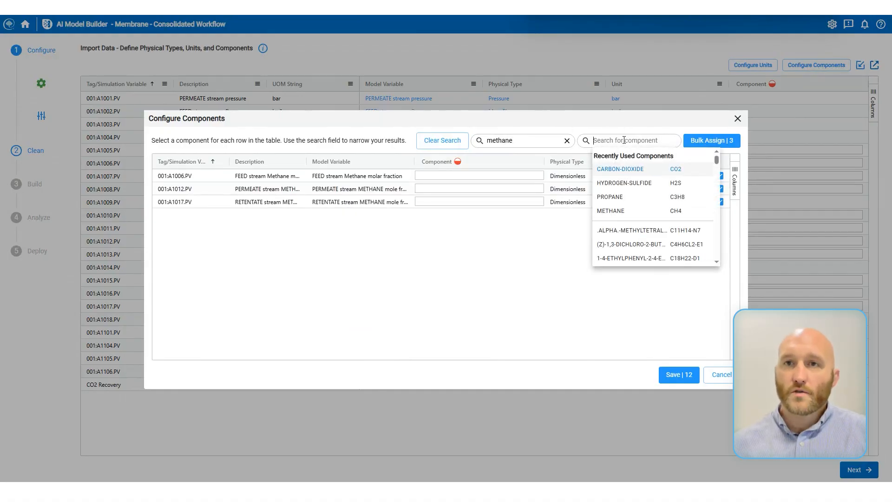
type("ch")
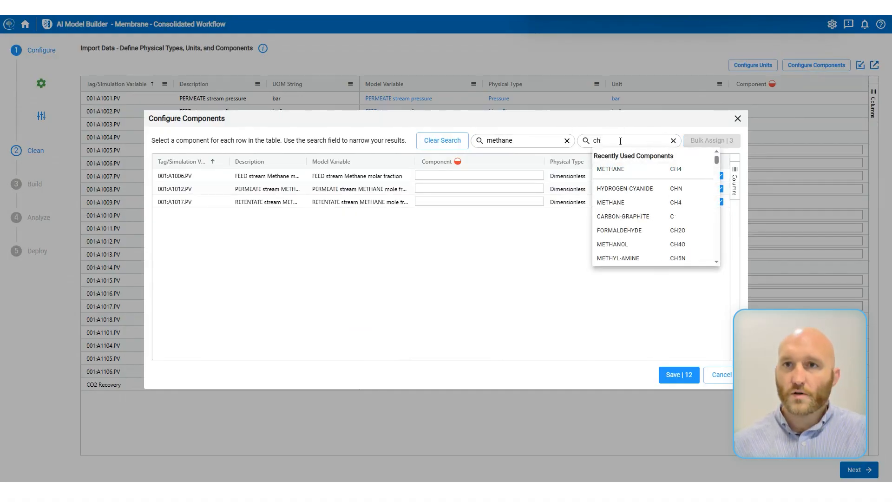
left_click(442, 141)
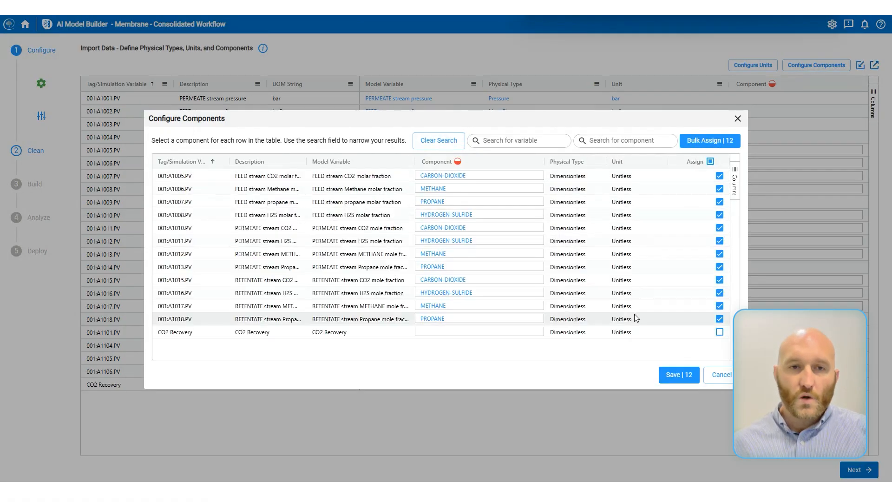
left_click(678, 374)
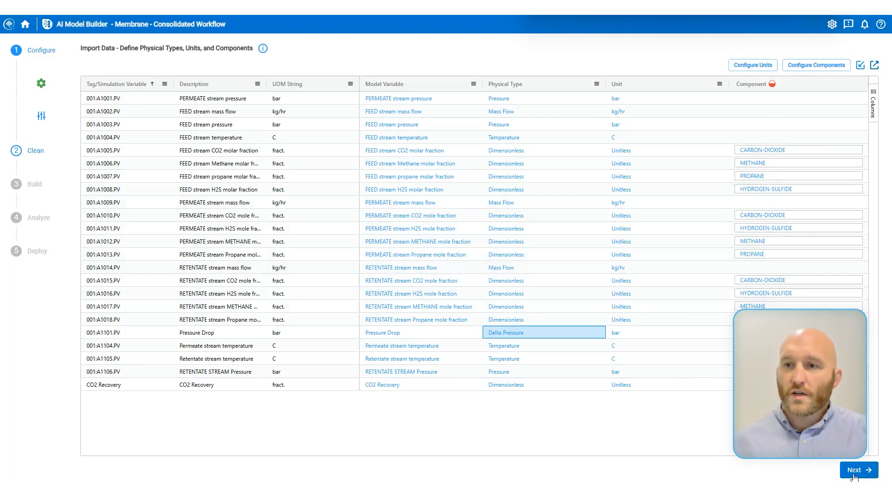
Step: Continue to Clean Data despite unmapped variables and select Data Set 1 (500 points)
left_click(855, 469)
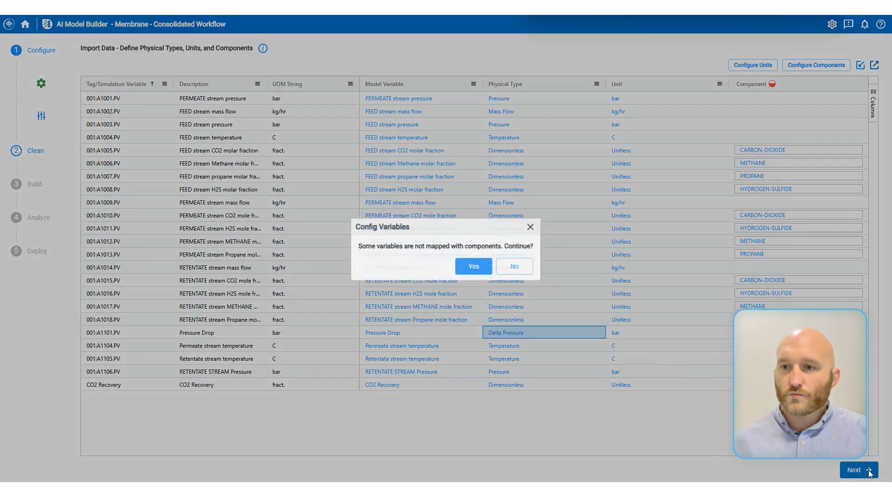
left_click(473, 266)
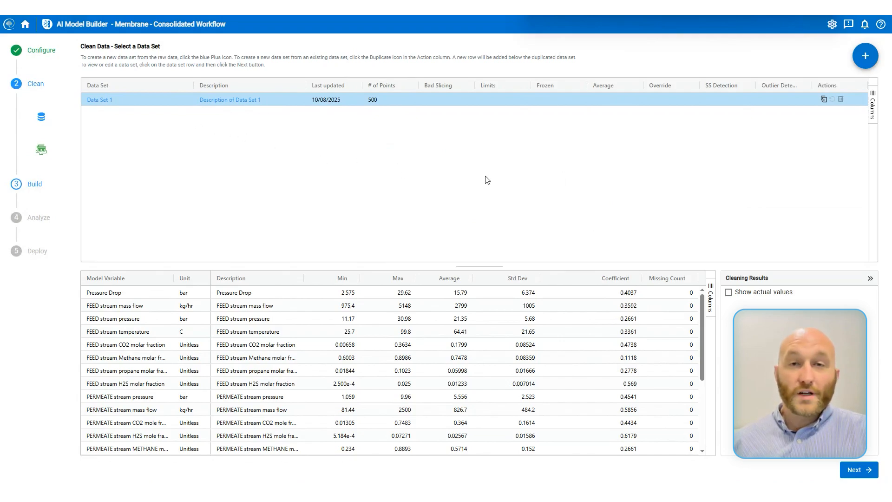
mouse_move(558, 190)
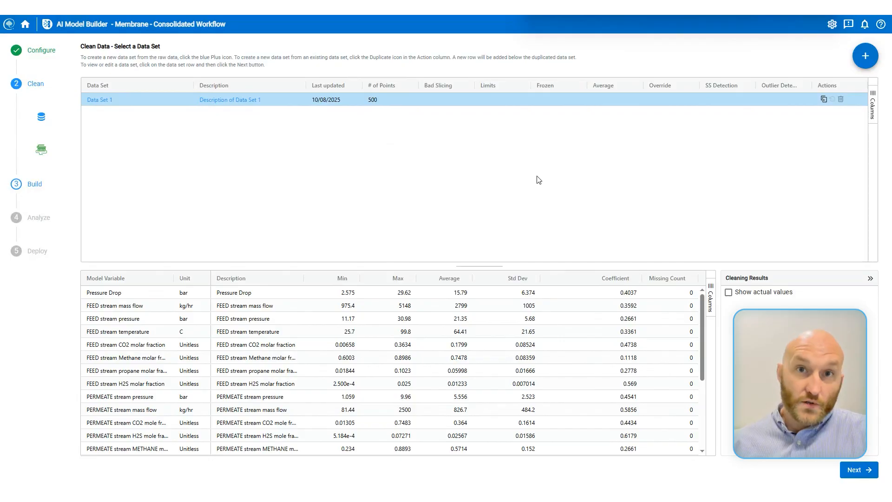
mouse_move(535, 183)
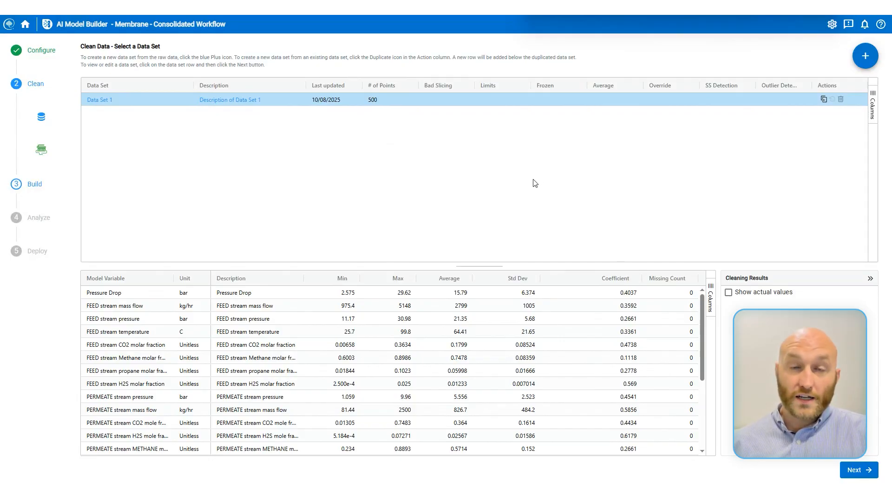
mouse_move(529, 197)
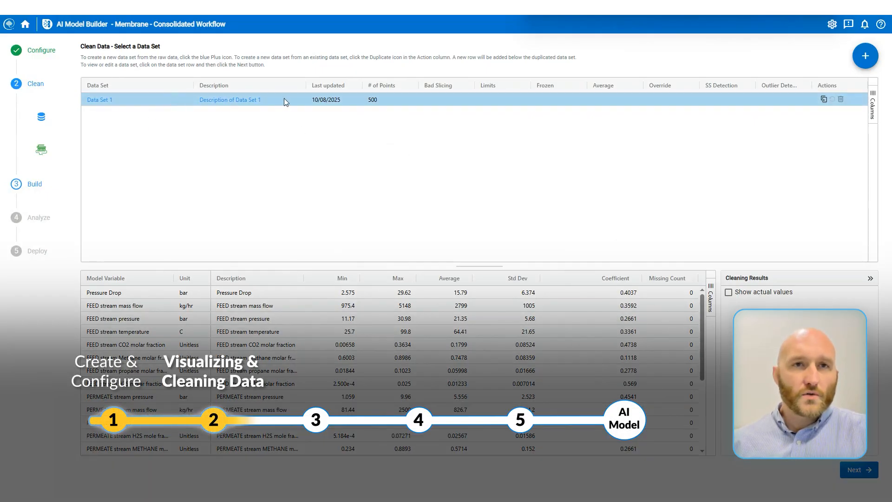
left_click(250, 100)
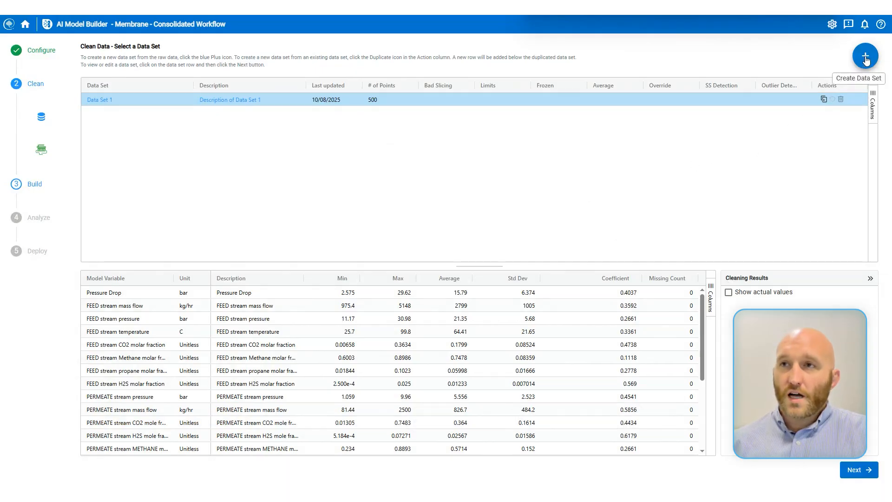
left_click(865, 55)
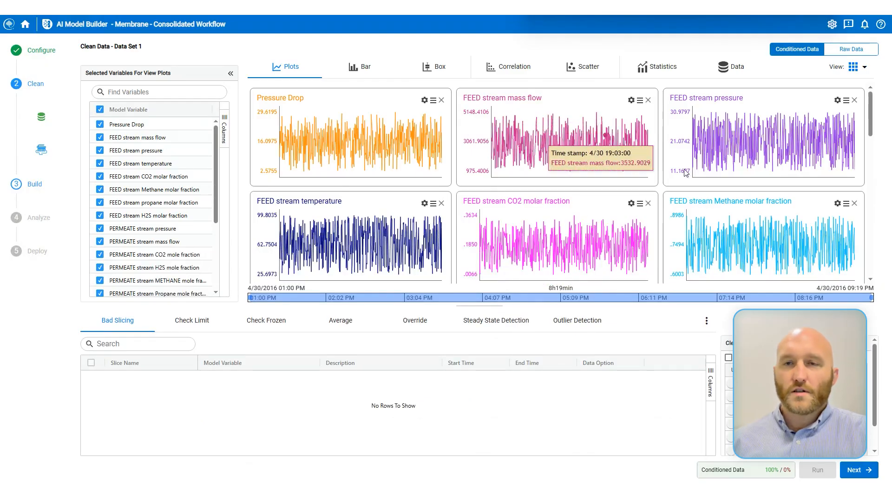
scroll("down", 3)
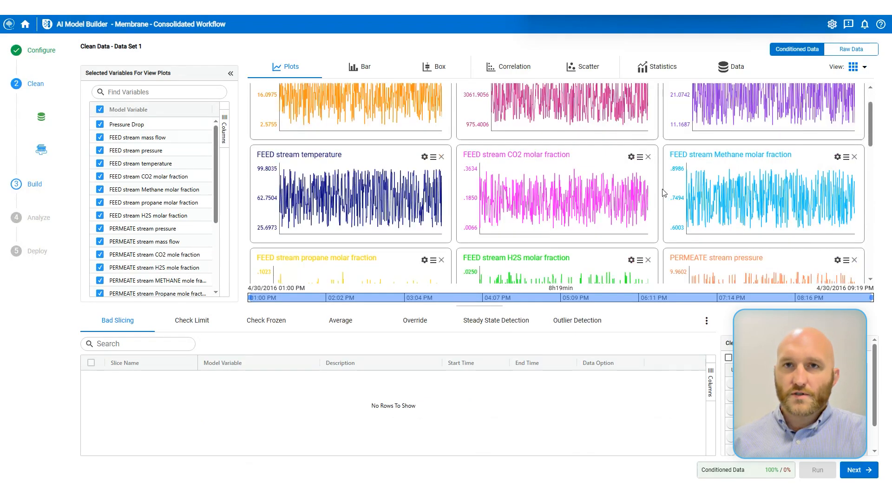
scroll("down", 3)
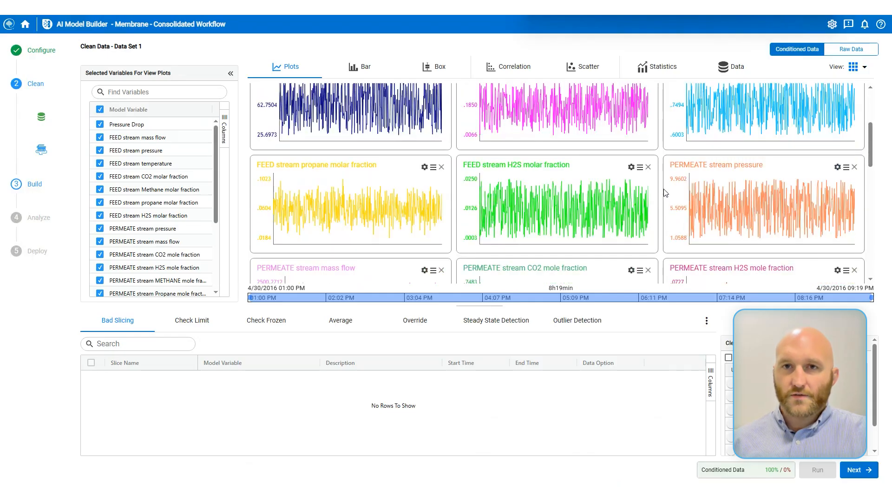
scroll("down", 3)
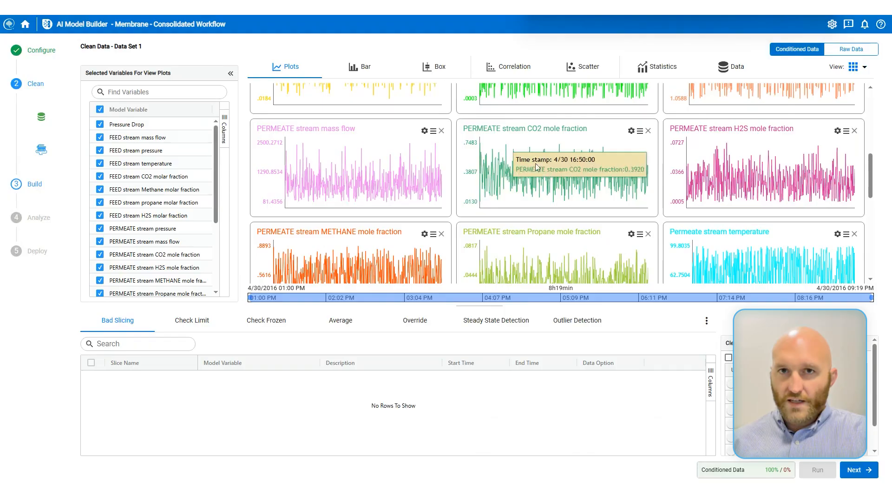
scroll("down", 3)
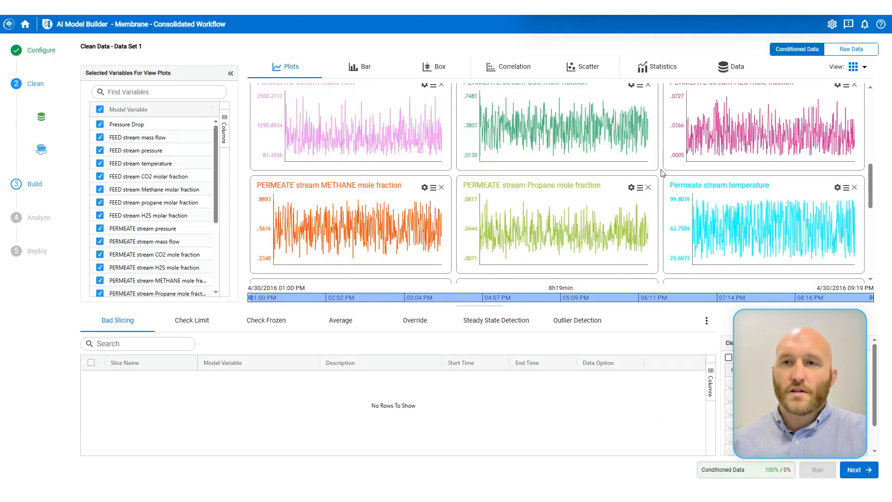
scroll("down", 3)
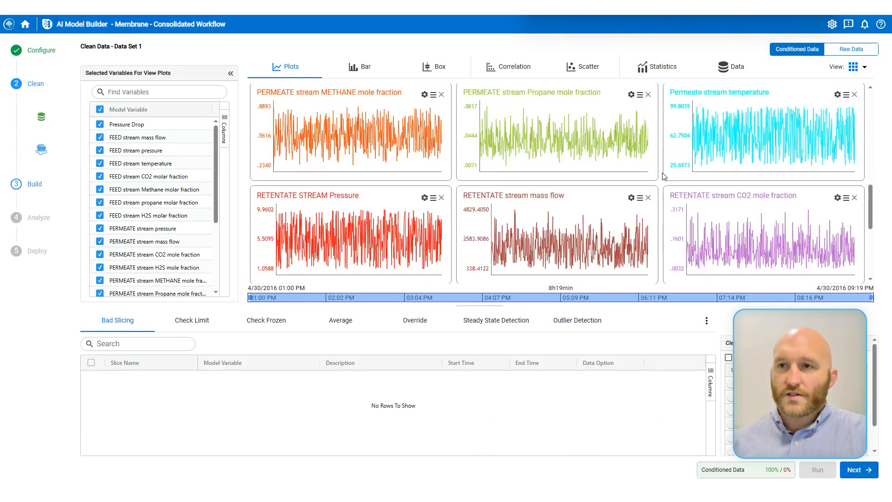
scroll("down", 3)
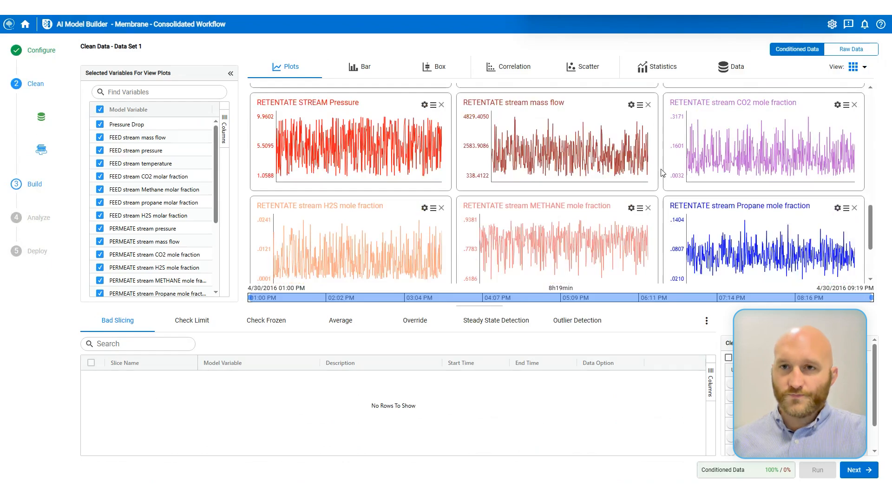
scroll("down", 3)
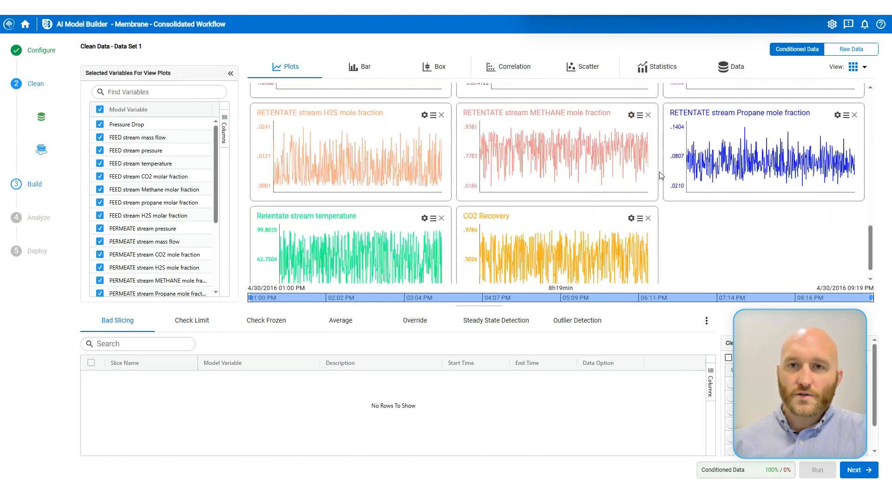
scroll("down", 3)
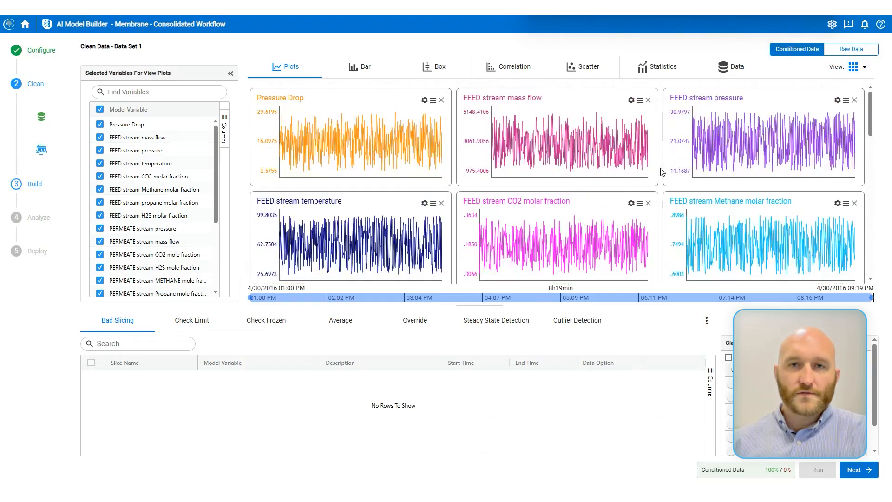
mouse_move(523, 144)
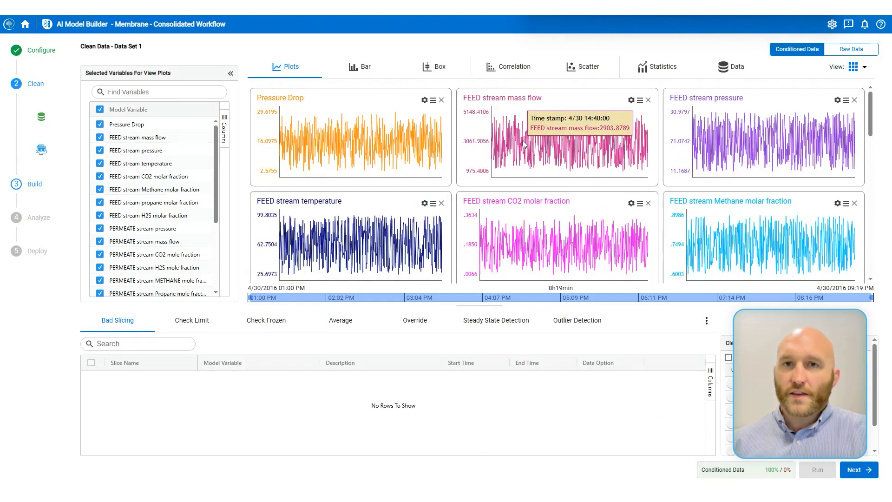